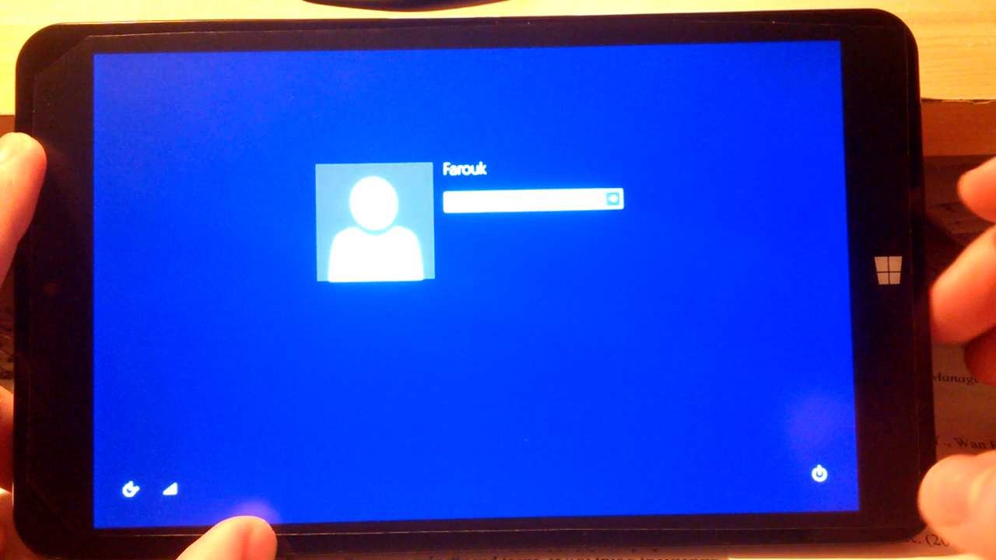
Step: Select the password box on the Windows 8.1 sign-in screen to enter the account password
left_click(529, 199)
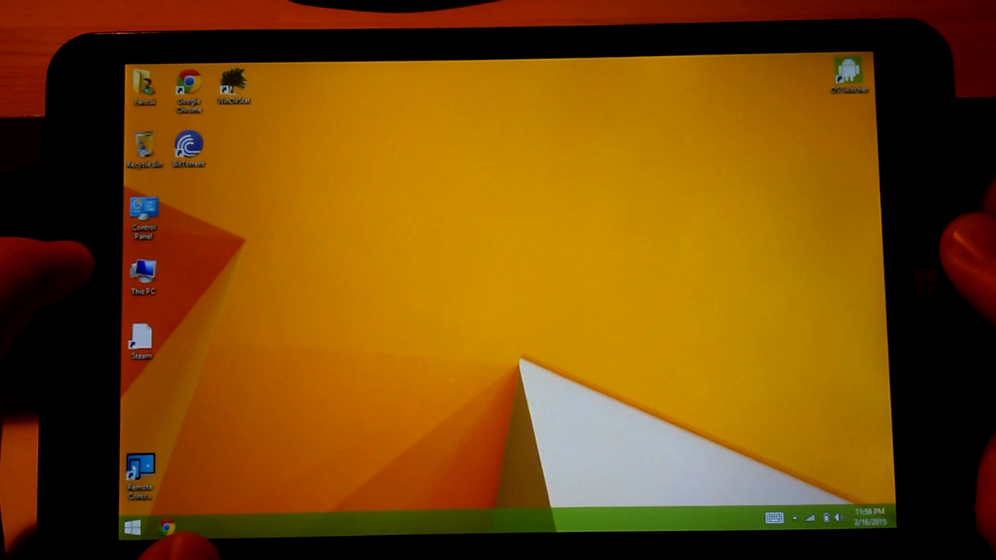
Step: Open This PC from the desktop to list the Windows (C:) and SD card (D:) drives
double_click(143, 276)
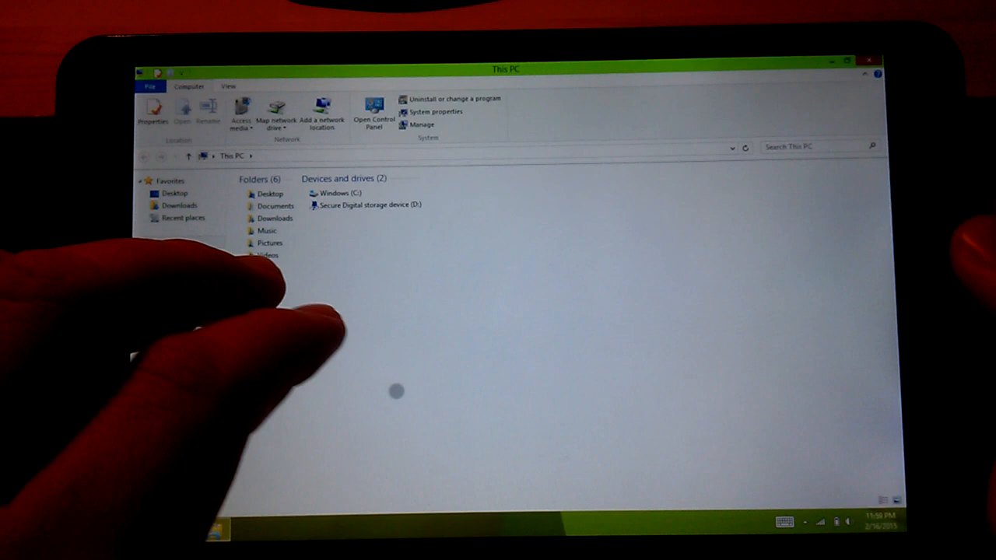